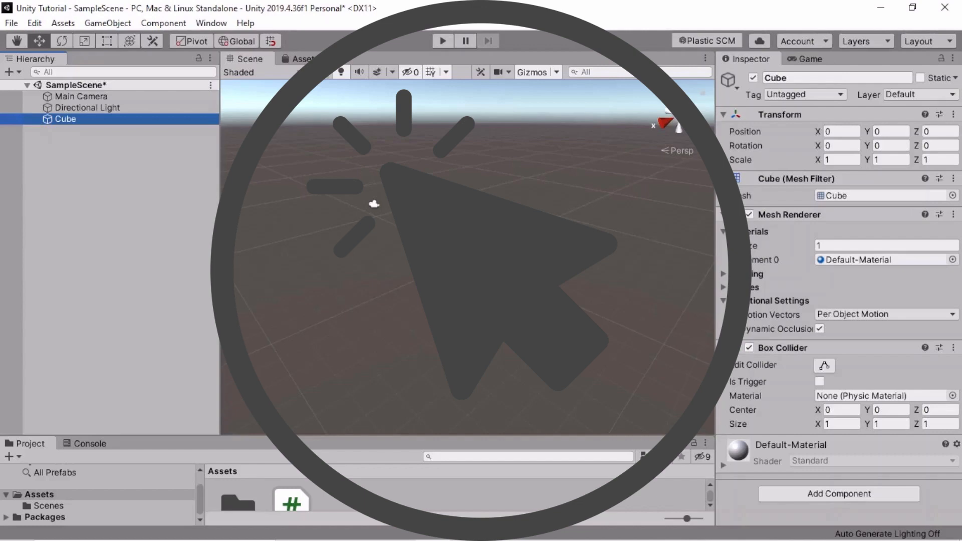
Switch from the Unity editor to Notepad's Code.txt at the Update() mouse-click snippet
left_click(467, 257)
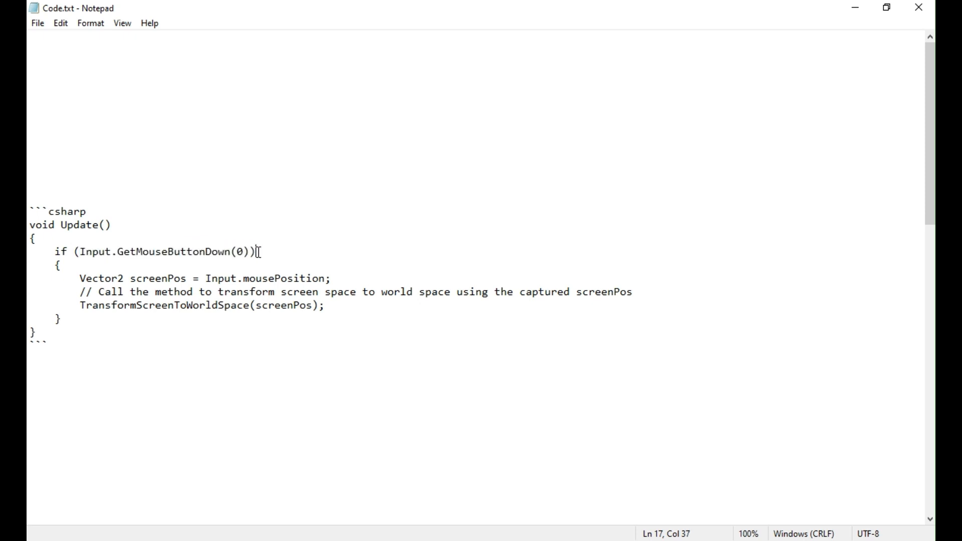
mouse_move(153, 248)
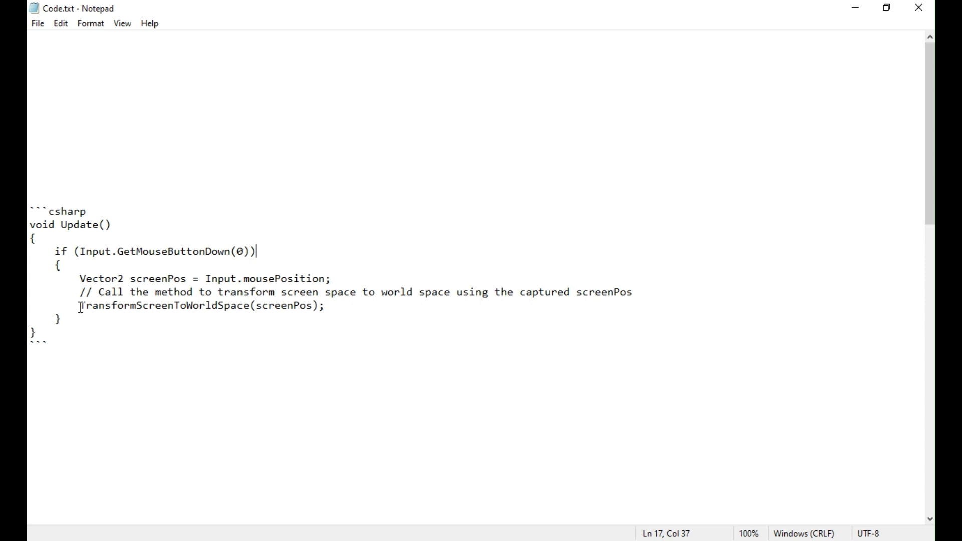
Highlight mainCamera.ScreenToWorldPoint in the TransformScreenToWorldSpace method of Code.txt
double_click(159, 306)
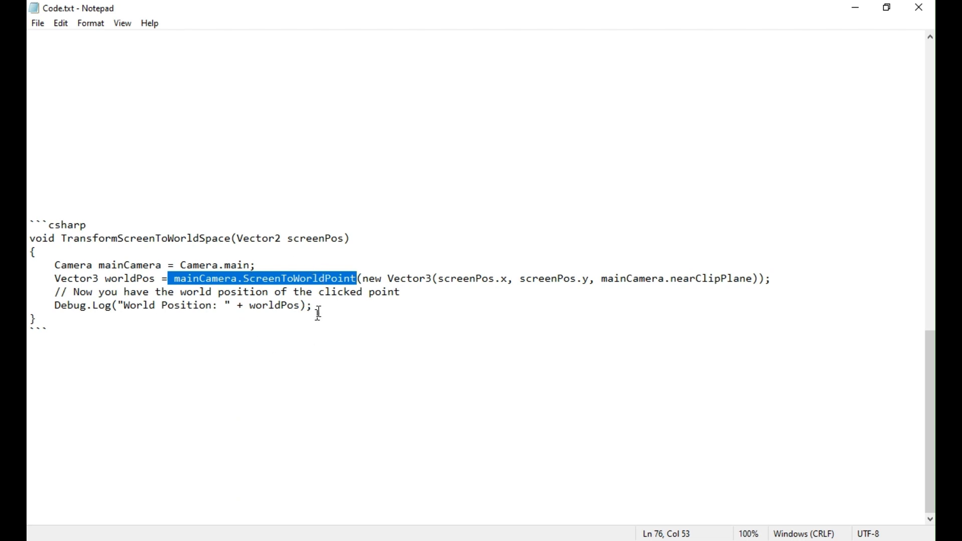
left_click(184, 265)
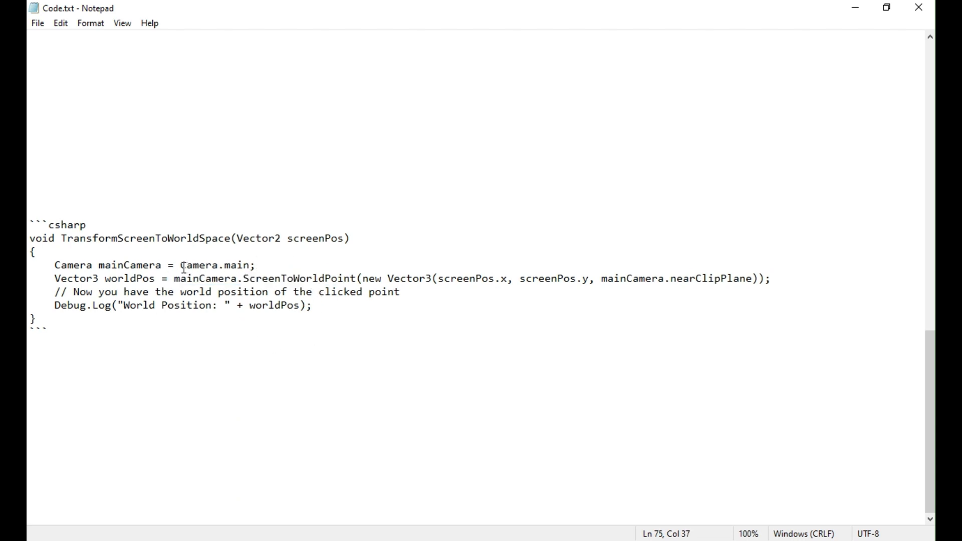
double_click(215, 265)
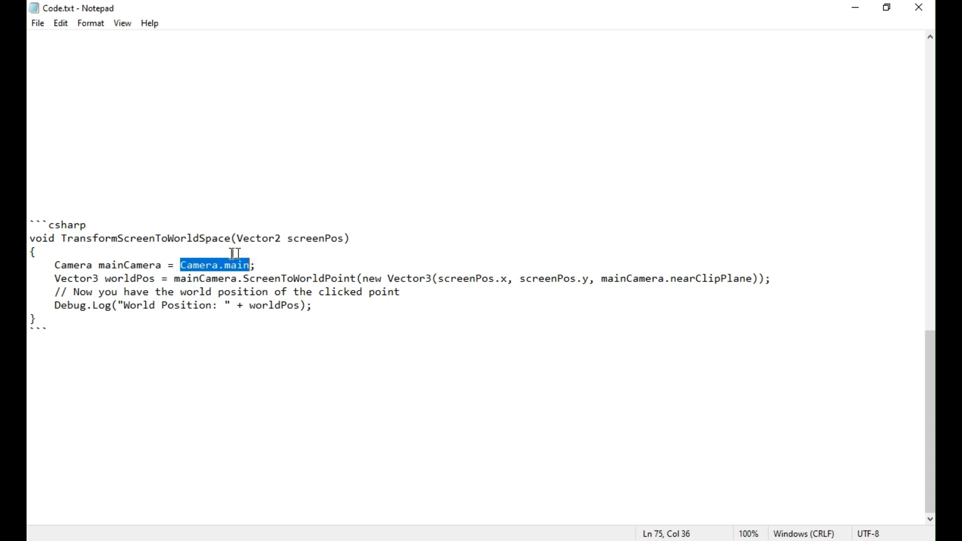
left_click(257, 265)
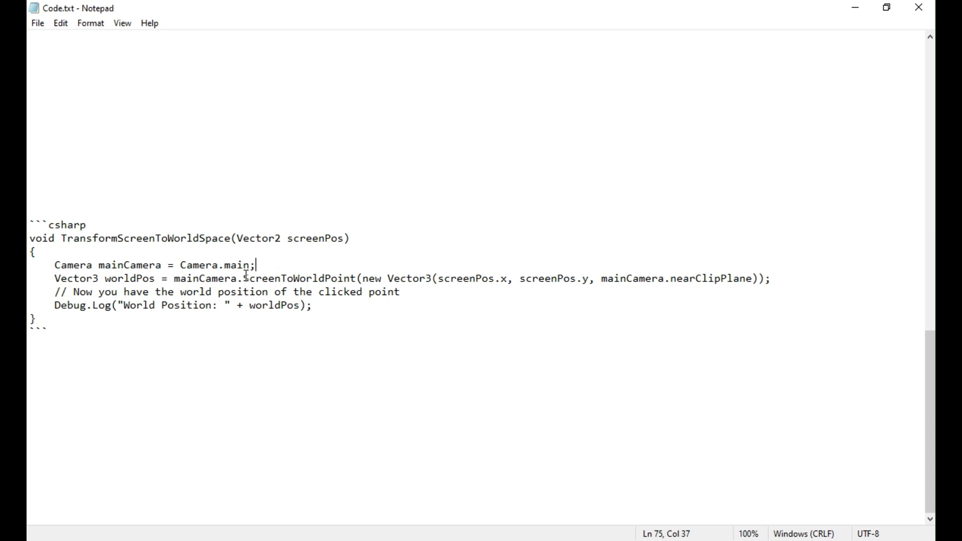
double_click(294, 278)
type("S")
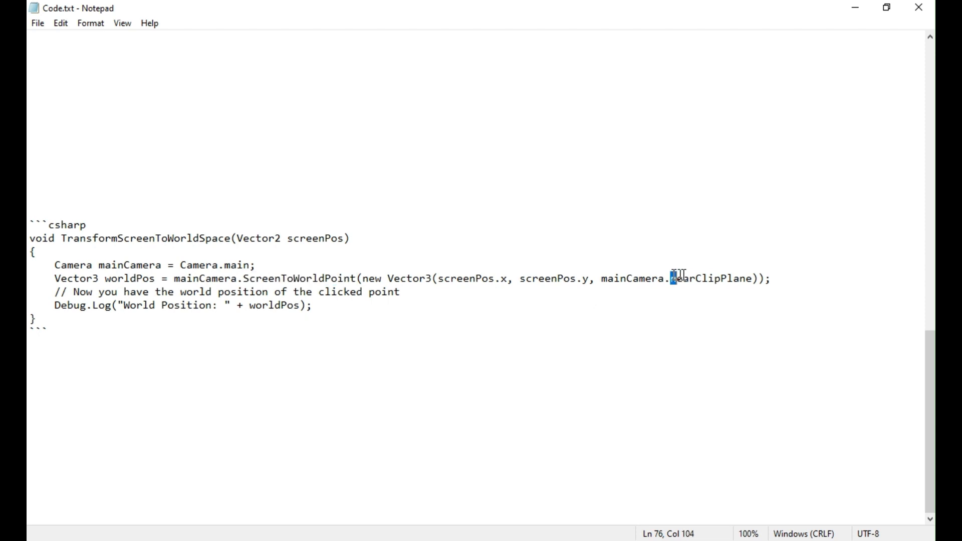
double_click(710, 278)
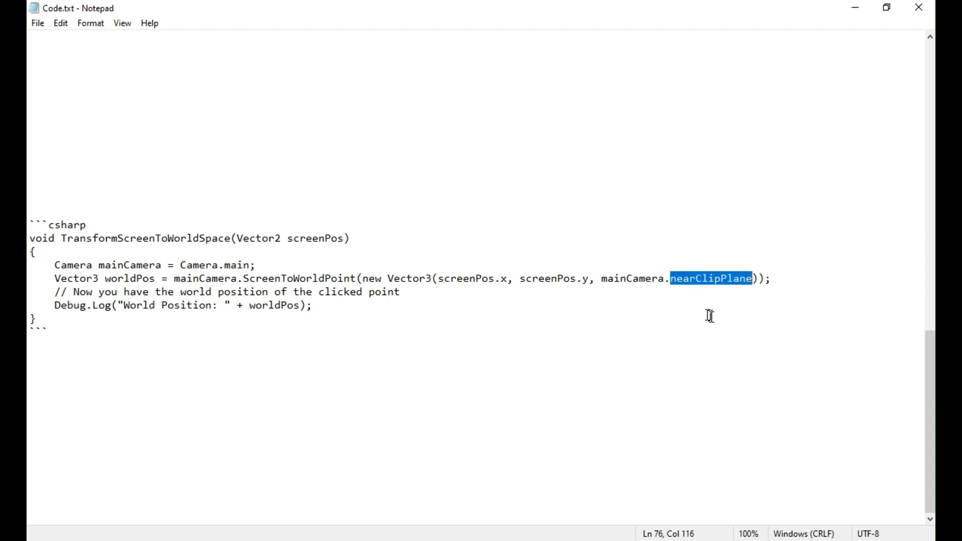
mouse_move(768, 314)
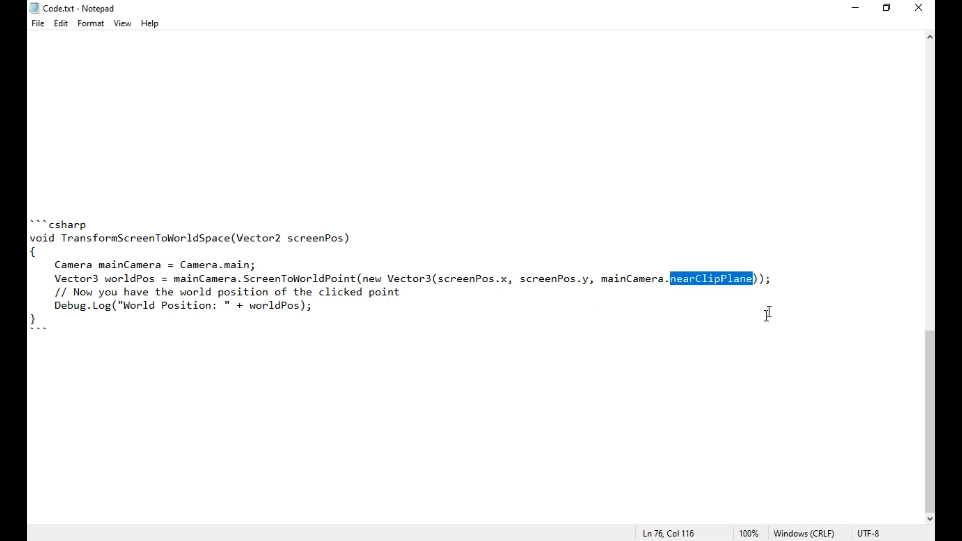
left_click(773, 279)
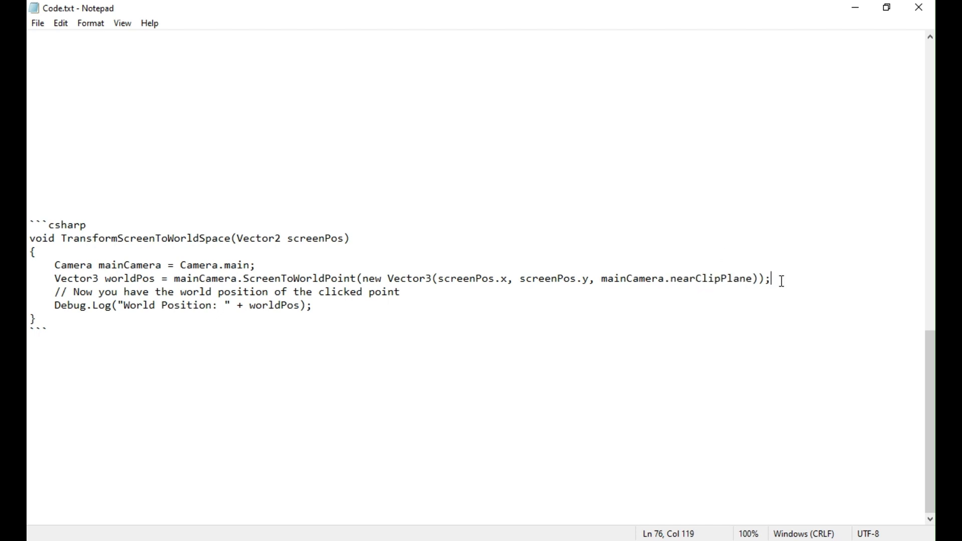
mouse_move(285, 317)
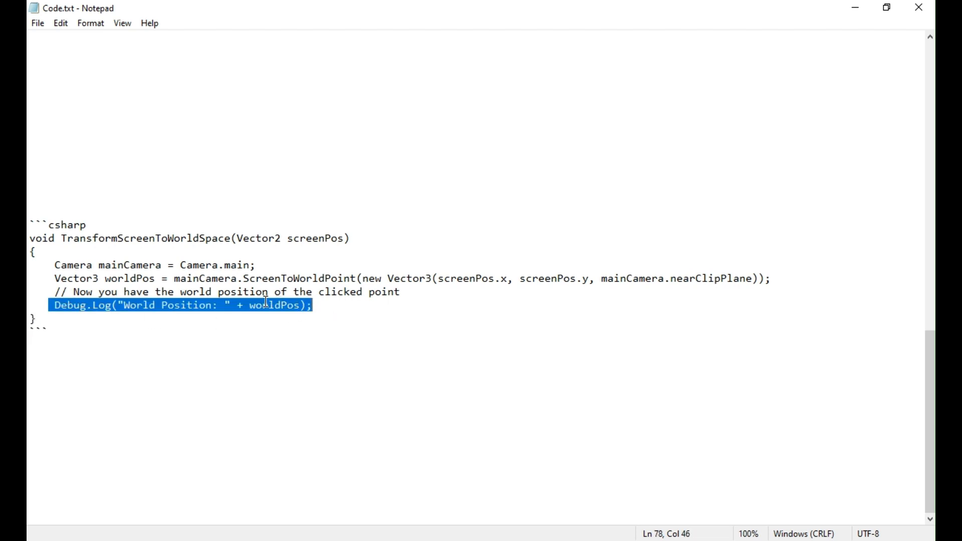
double_click(276, 305)
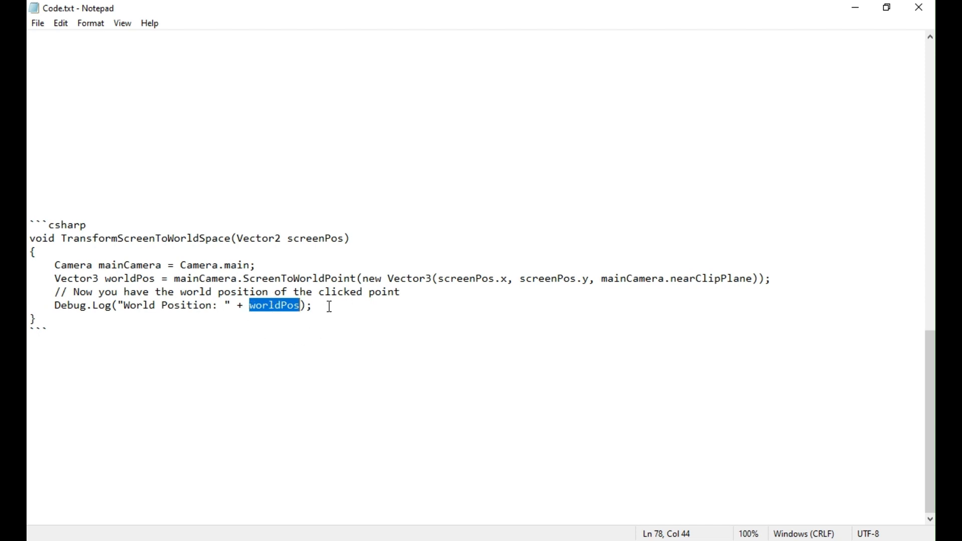
left_click(311, 305)
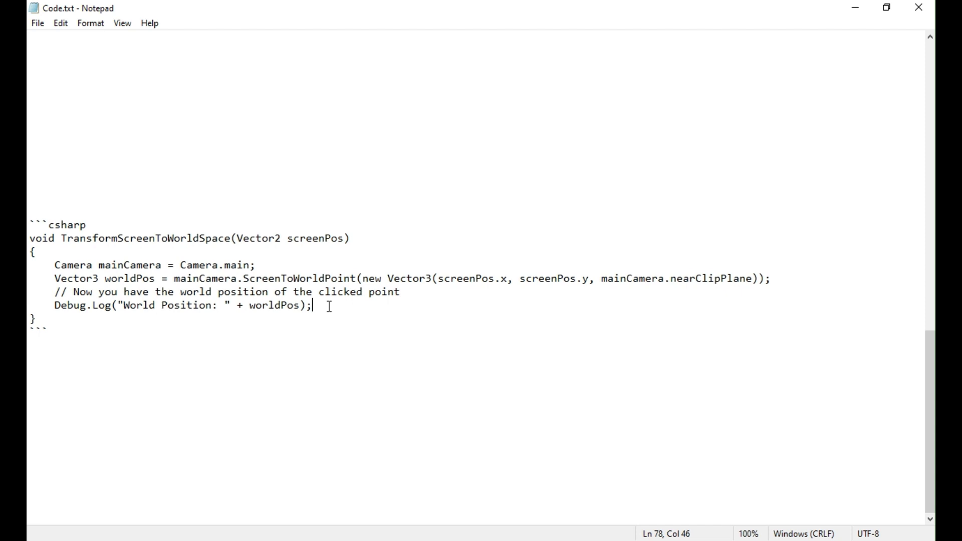
mouse_move(329, 307)
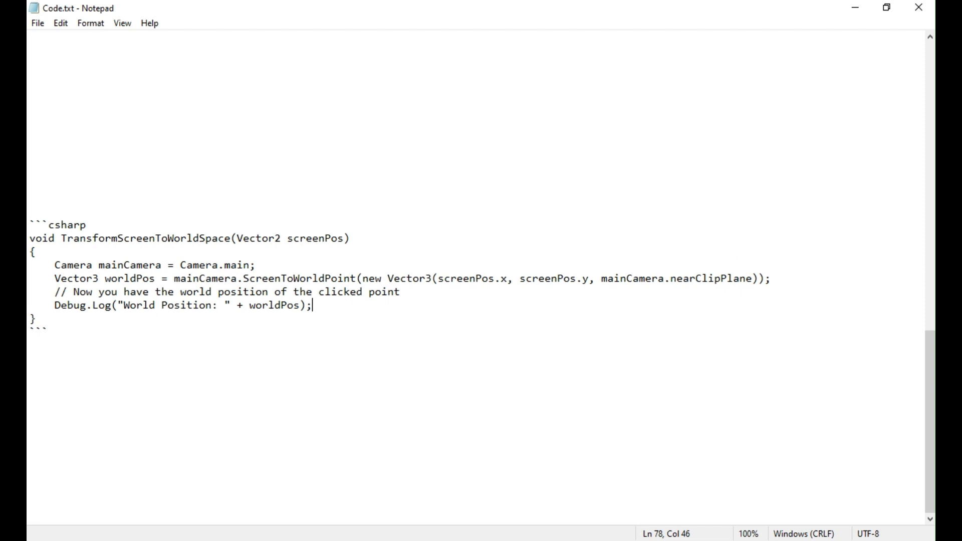